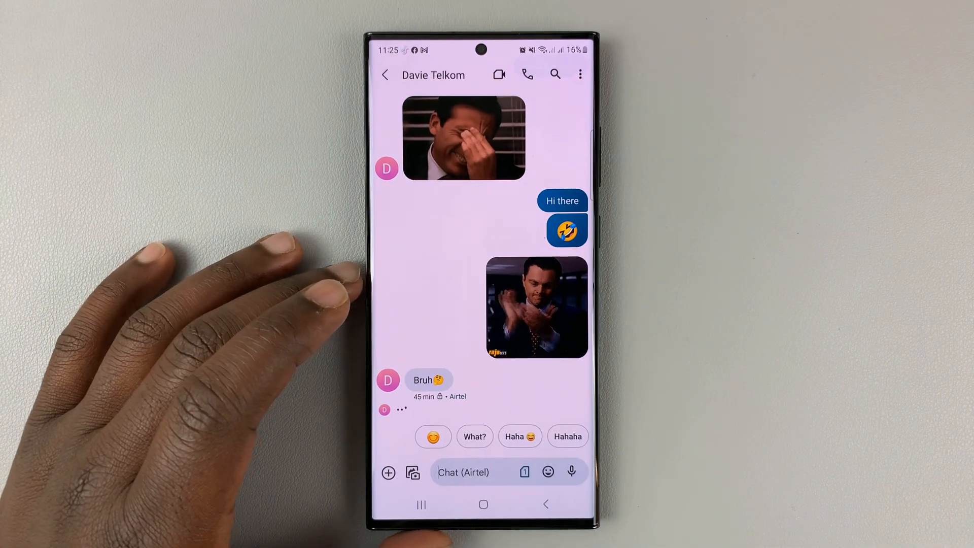
Leave the open chat thread and return to the Messages conversation list.
{"action": "left_click", "coordinate": [385, 74]}
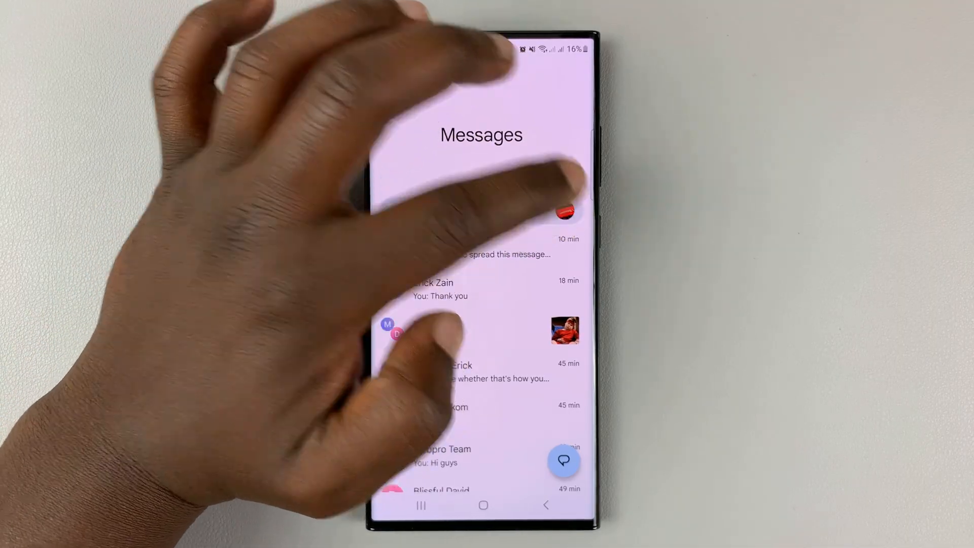
Bring up the Messages general settings with notifications, sounds and suggestions.
{"action": "left_click", "coordinate": [564, 211]}
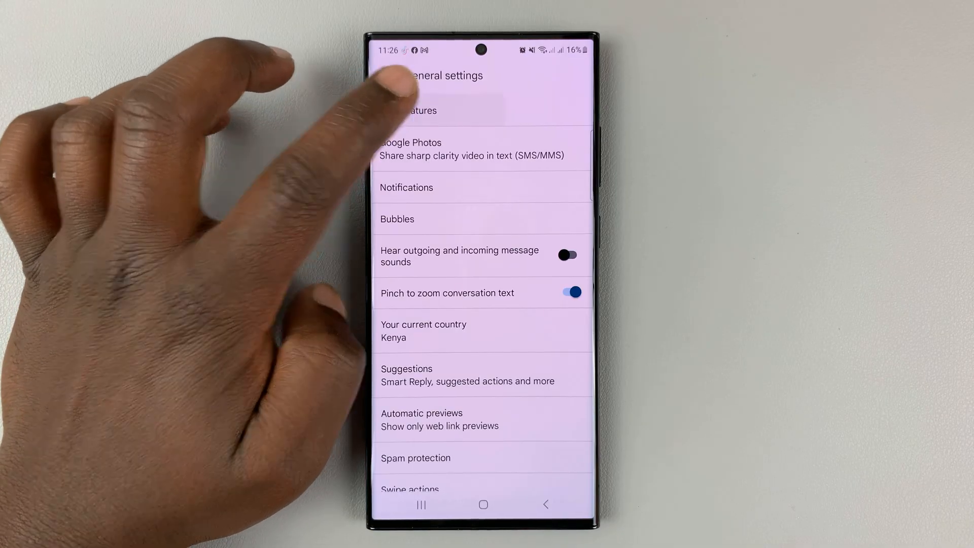
Show the Chat features page with chat features, read receipts and typing indicators on.
{"action": "left_click", "coordinate": [409, 111]}
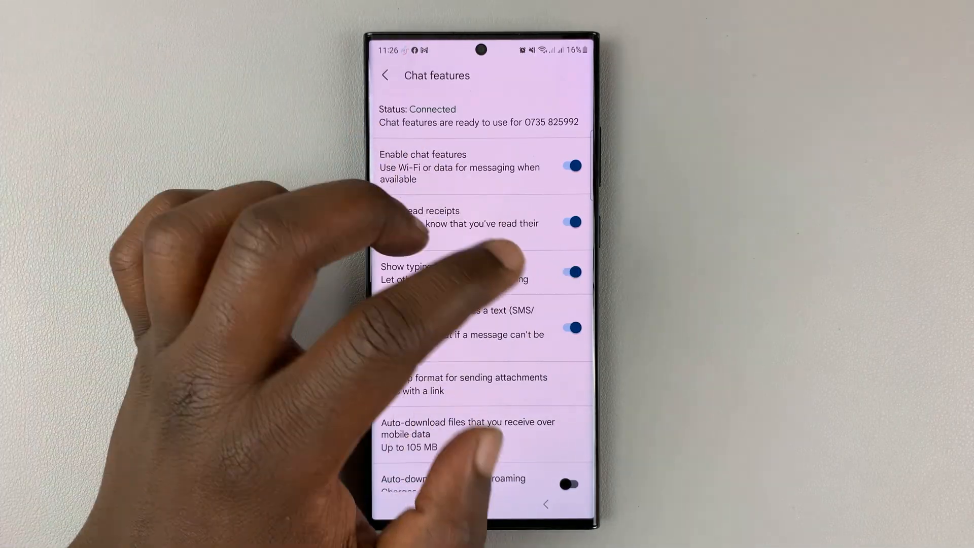
Switch Show typing indicators off, back on, and return to the top-level settings.
{"action": "left_click", "coordinate": [567, 272]}
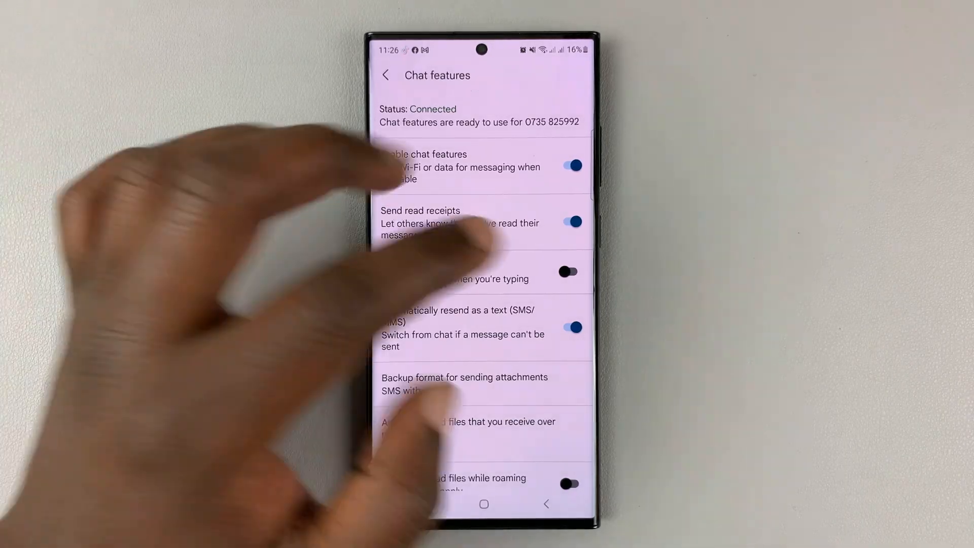
{"action": "left_click", "coordinate": [567, 272]}
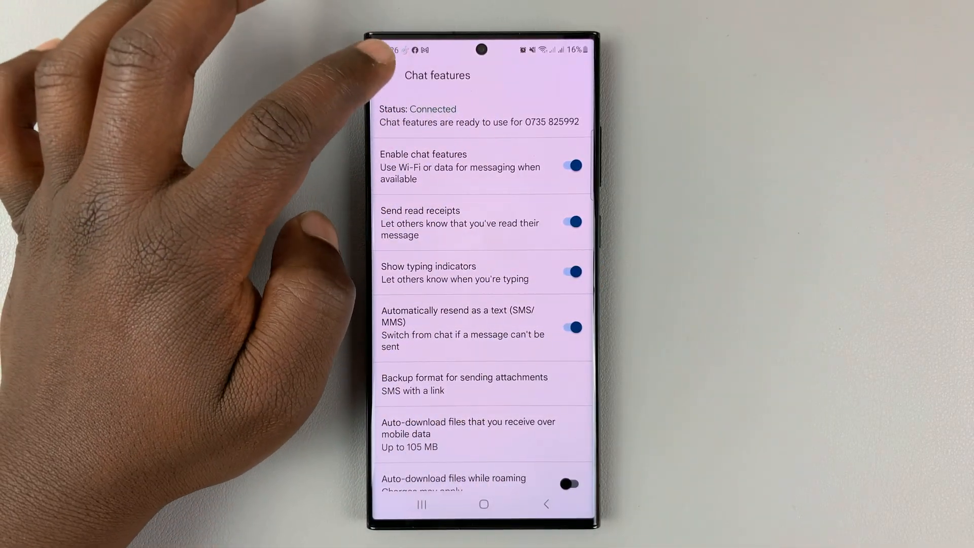
{"action": "left_click", "coordinate": [546, 504]}
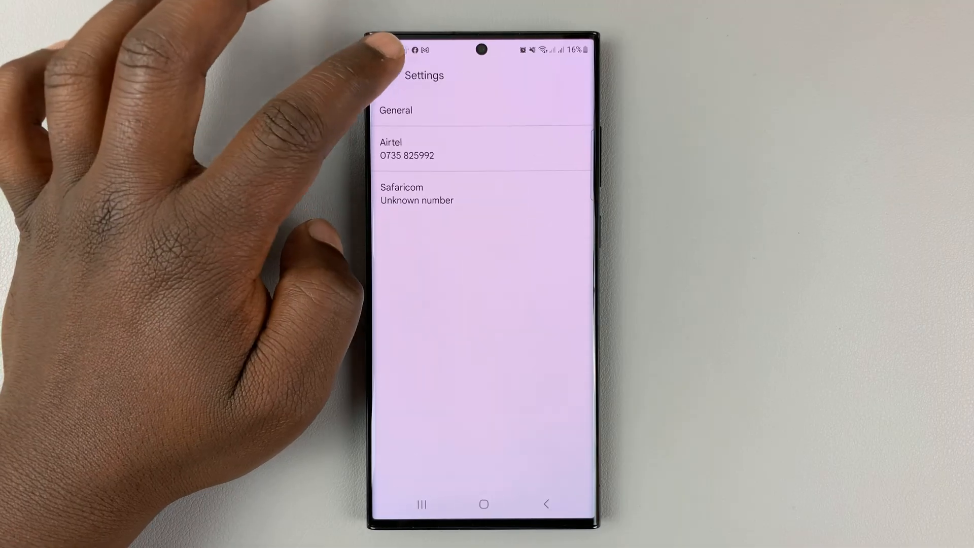